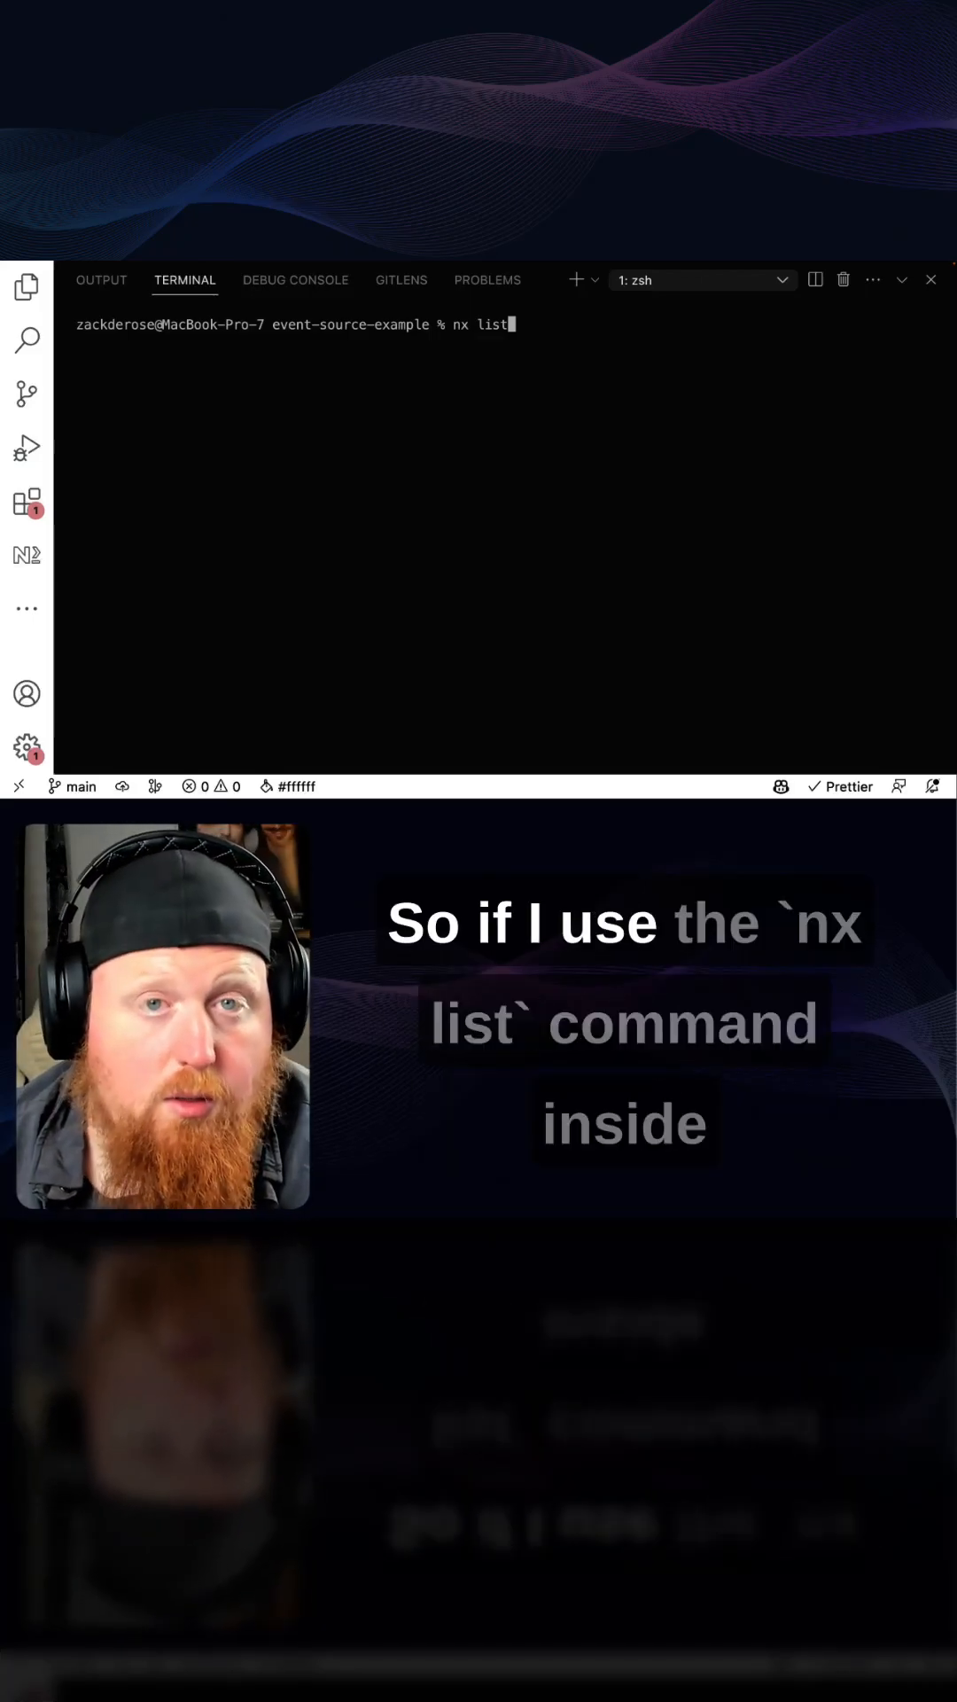
Run `nx list` to show installed and available Nx plugins
key("Return")
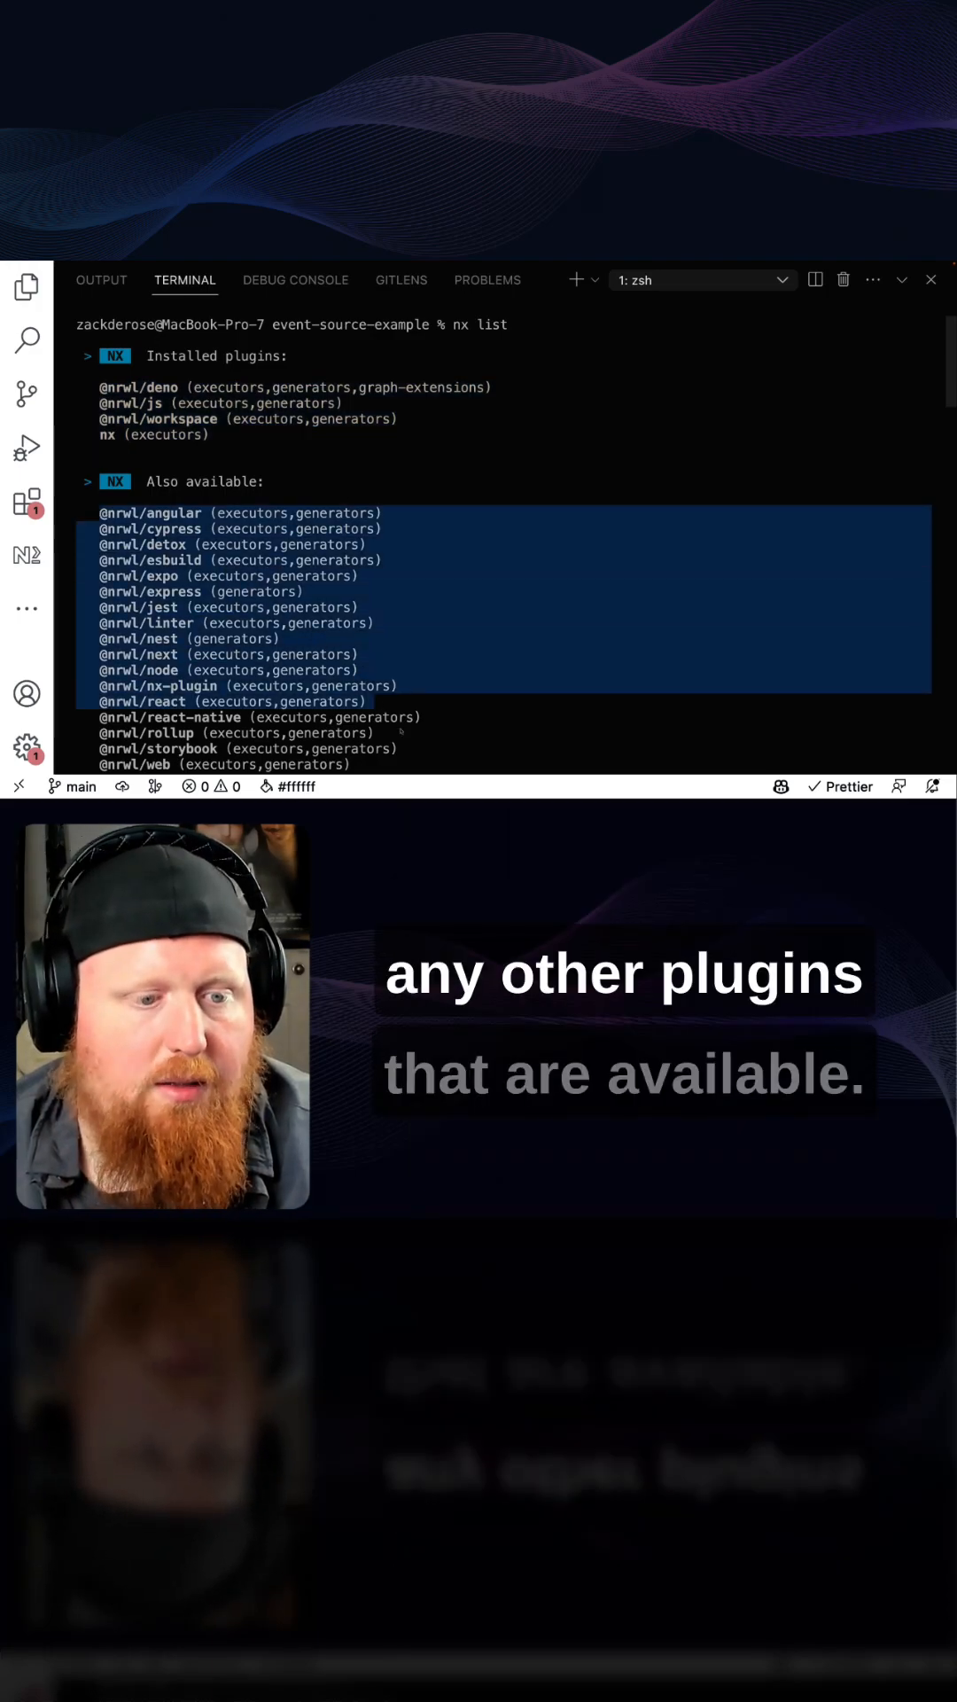
Scroll the terminal output down to the Community plugins section
scroll("down", 3)
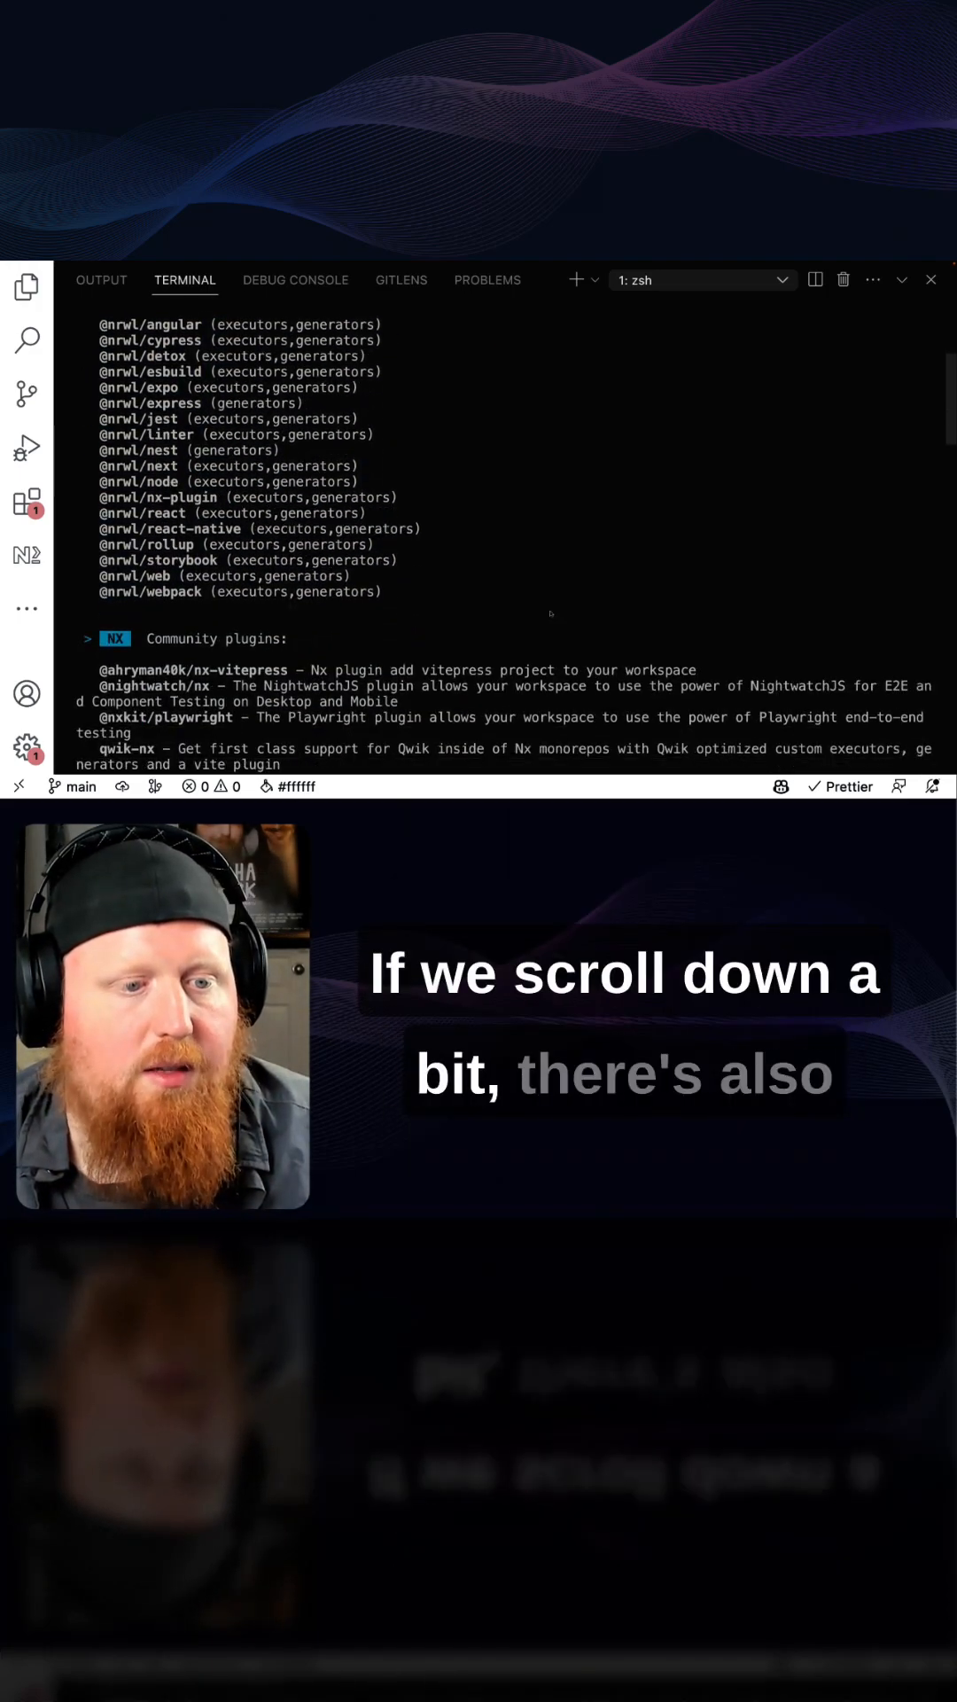
scroll("down", 3)
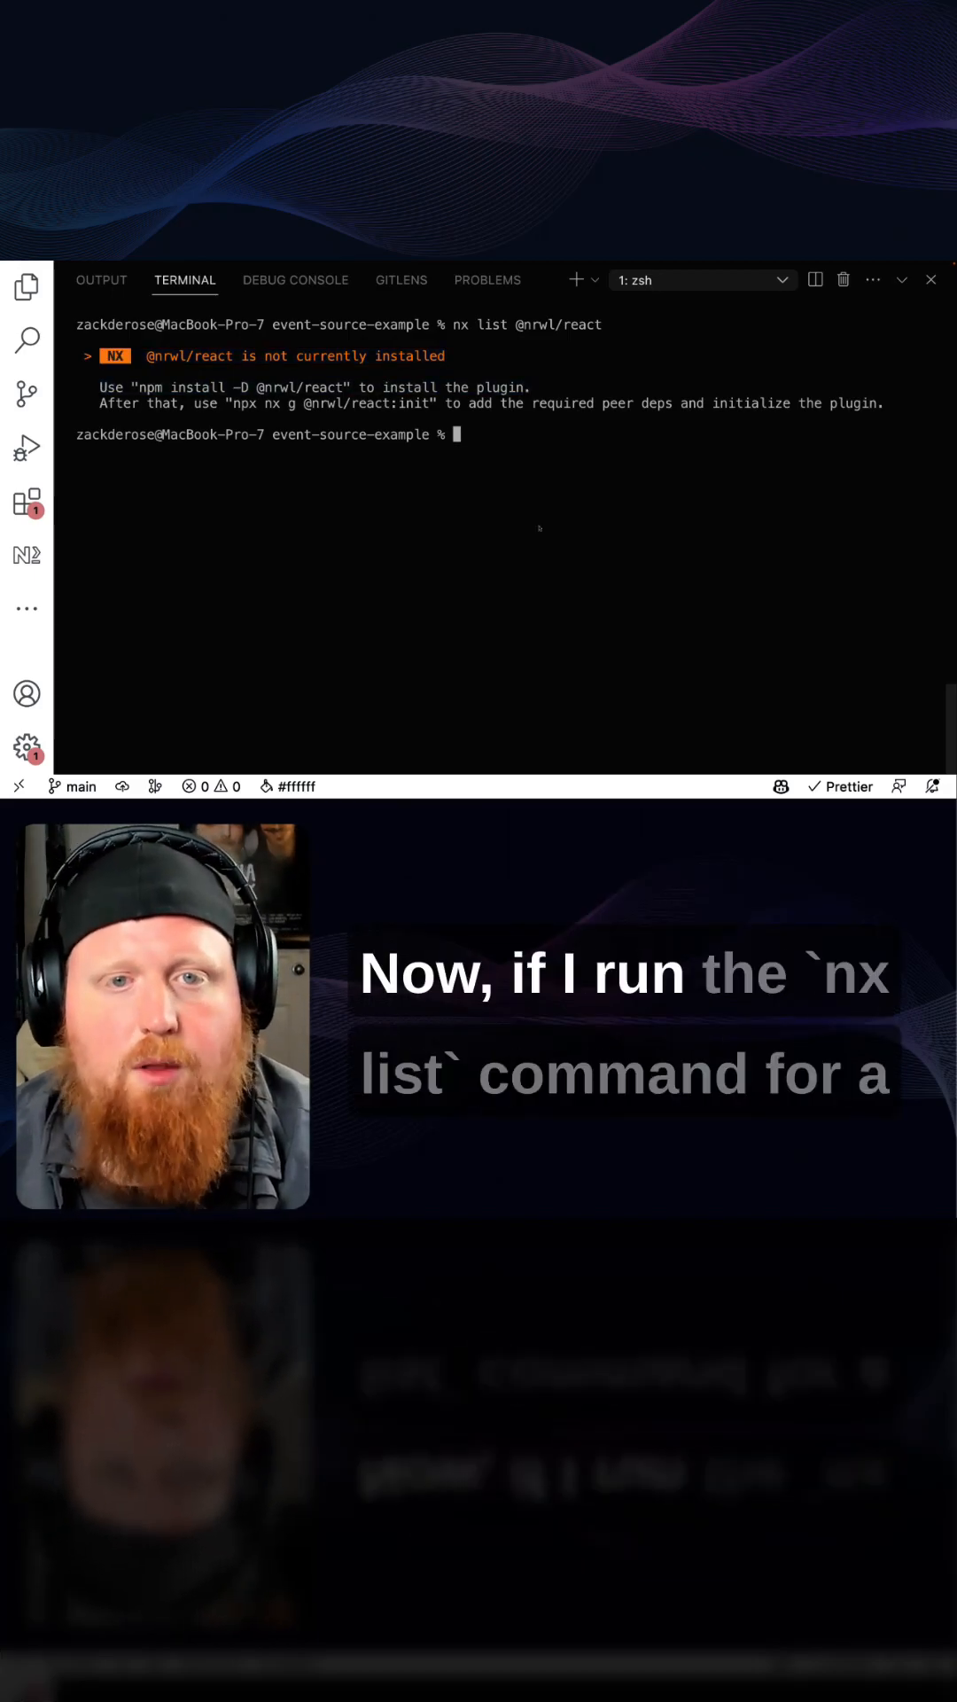
type("nx list @nrwl/deno")
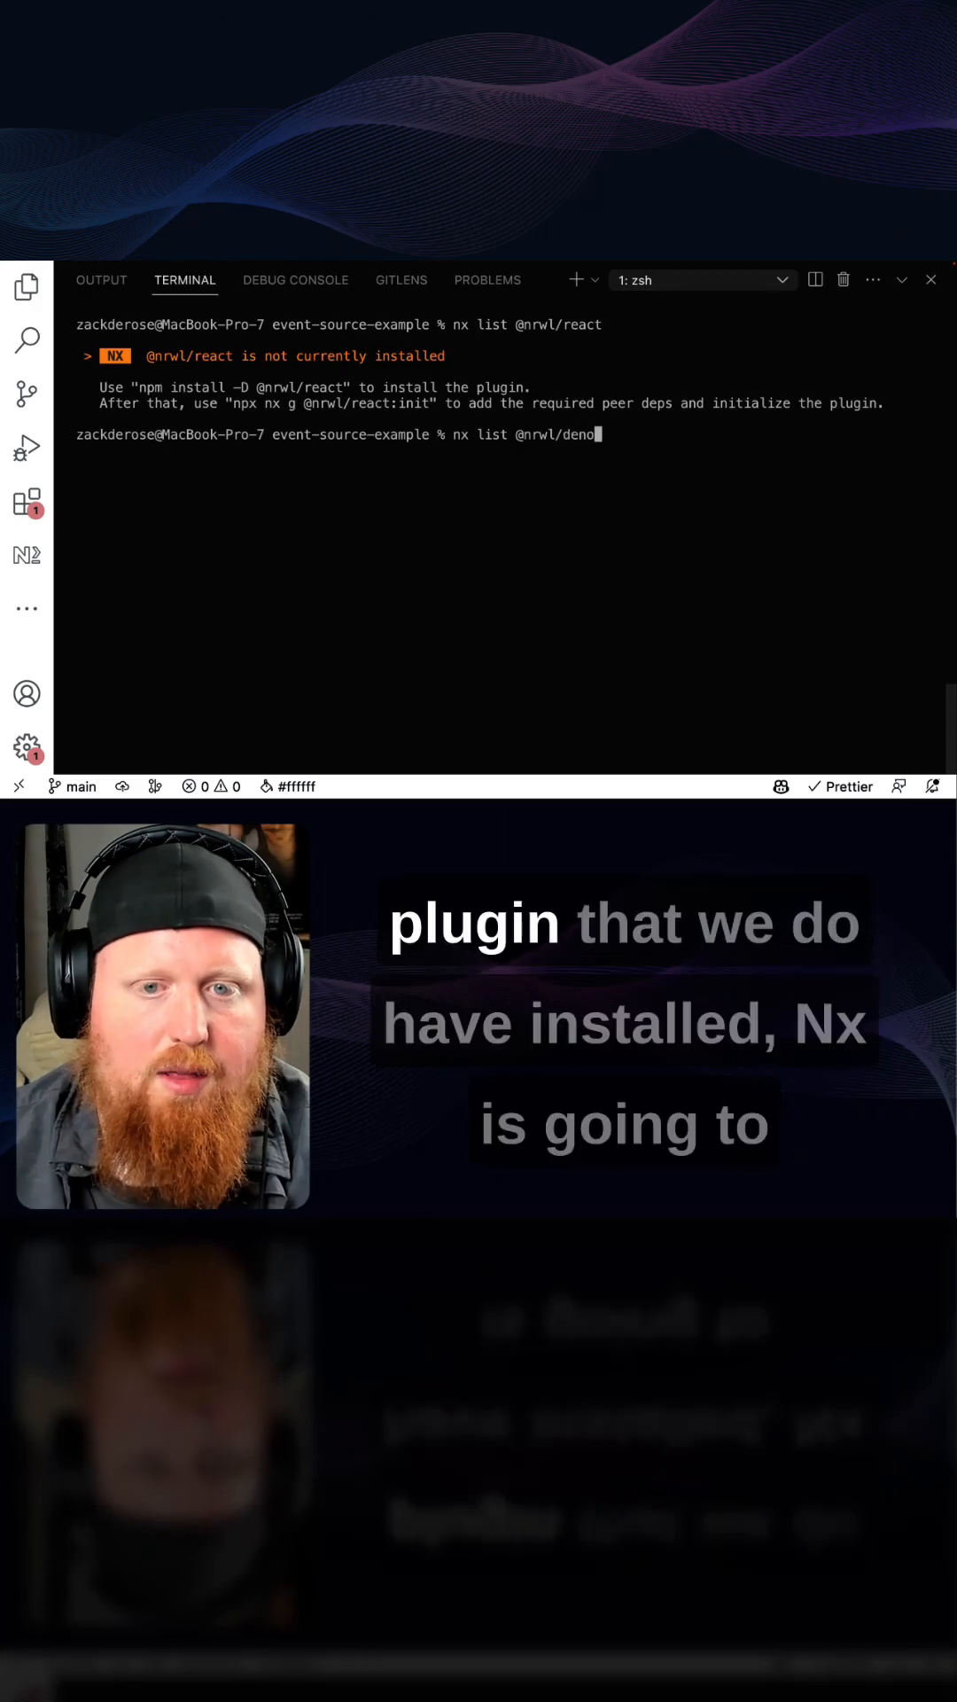
key("Return")
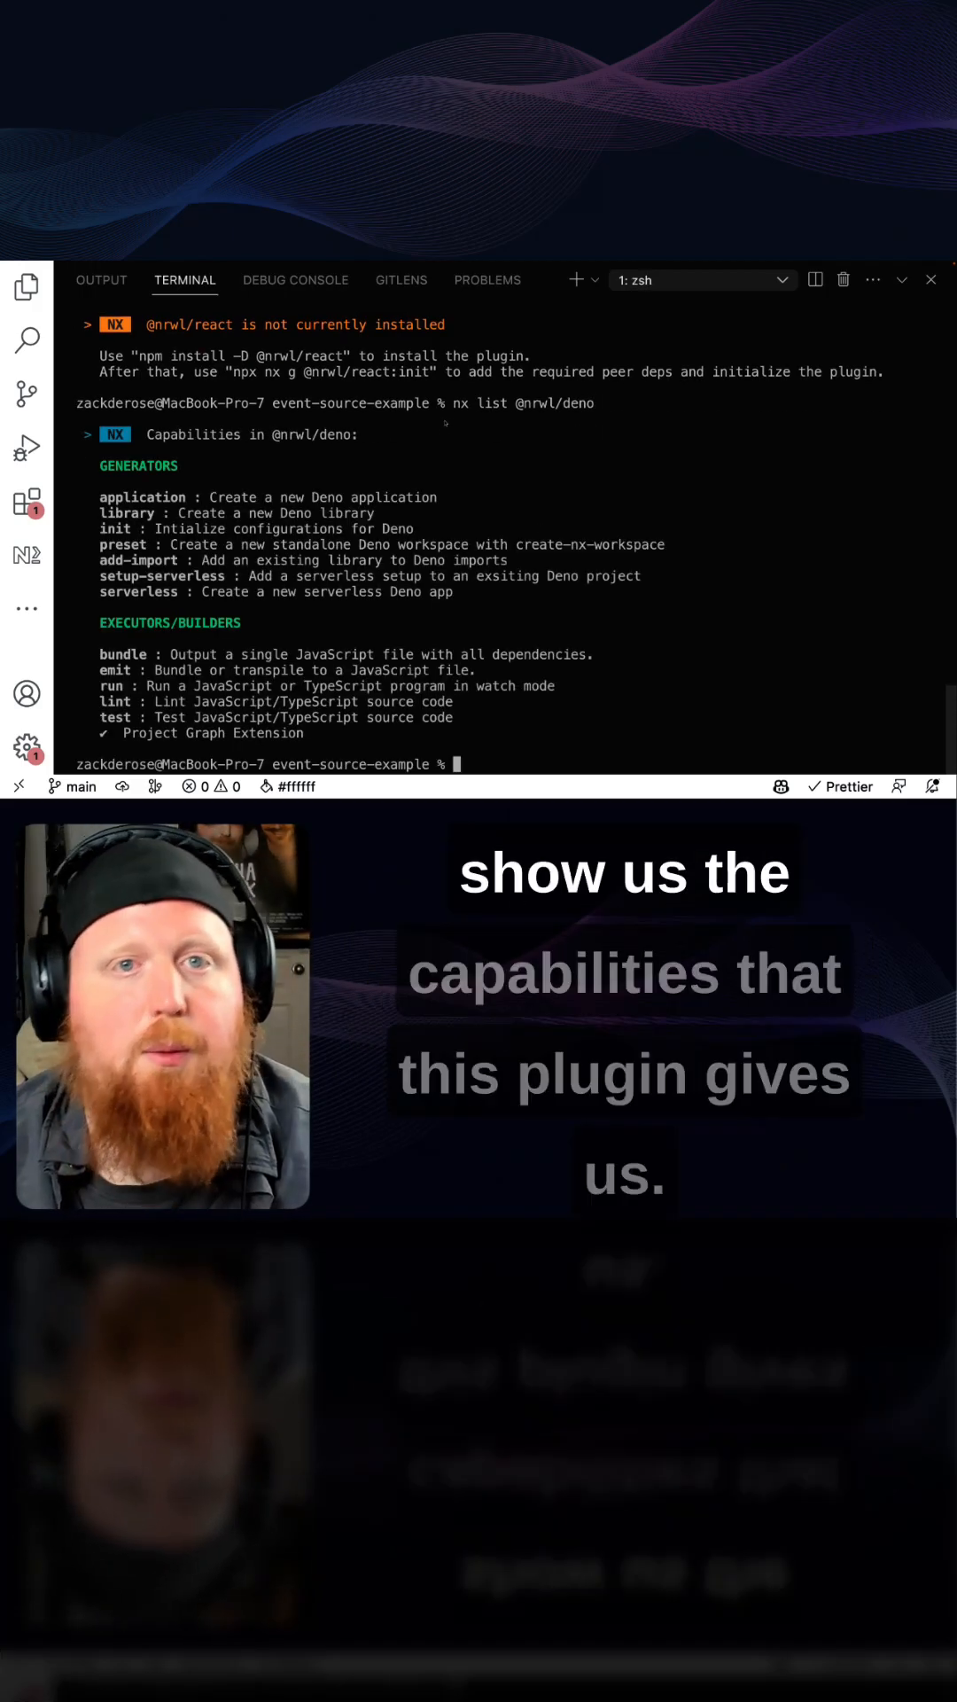